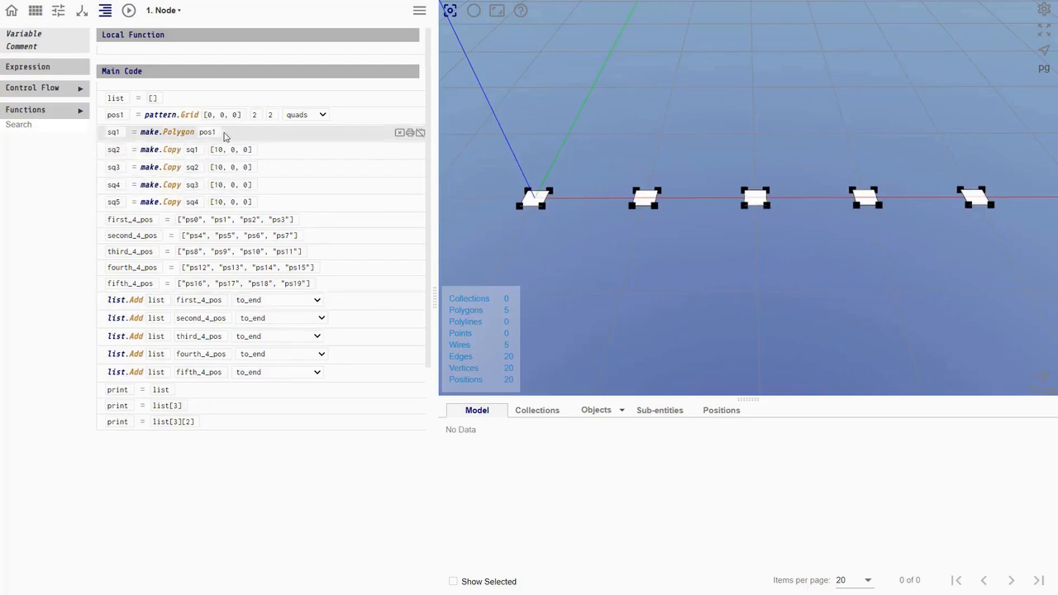
{"action": "mouse_move", "coordinate": [282, 139]}
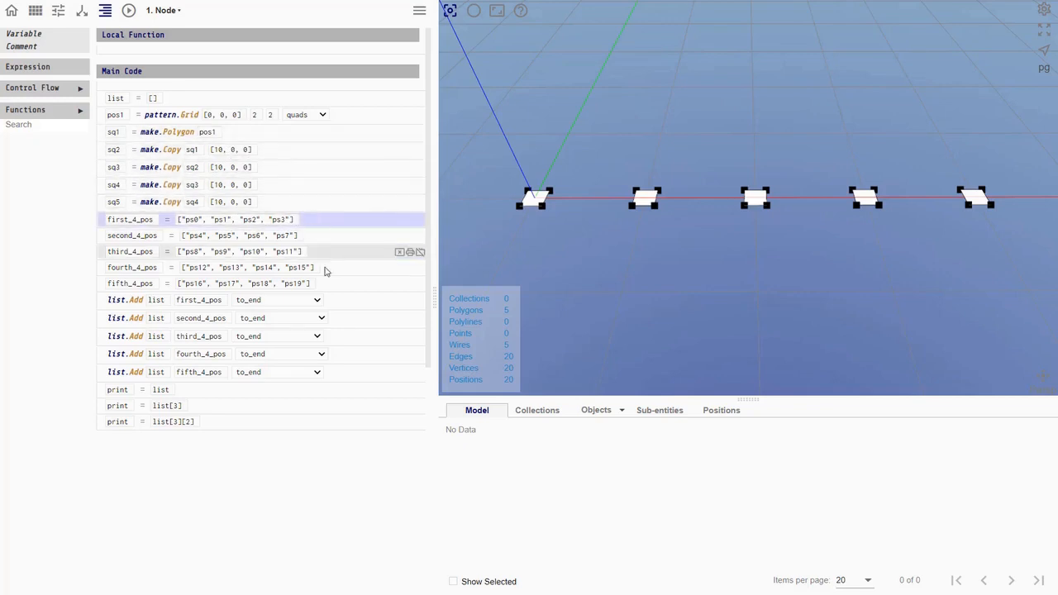
Run the procedure so the console prints the nested list of five 4-position ID groups
{"action": "left_click", "coordinate": [239, 235]}
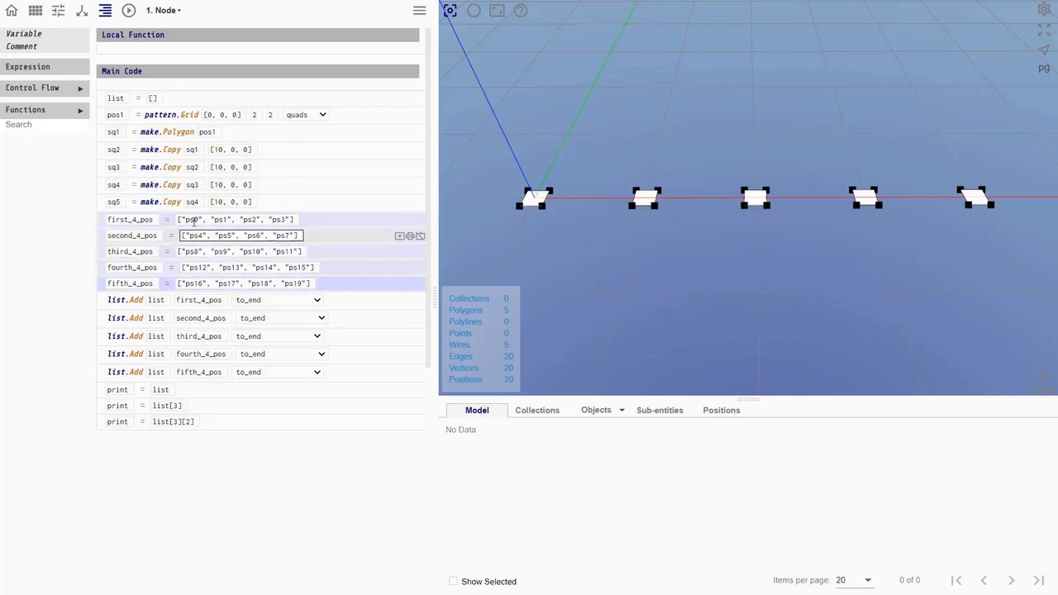
{"action": "left_click", "coordinate": [238, 218]}
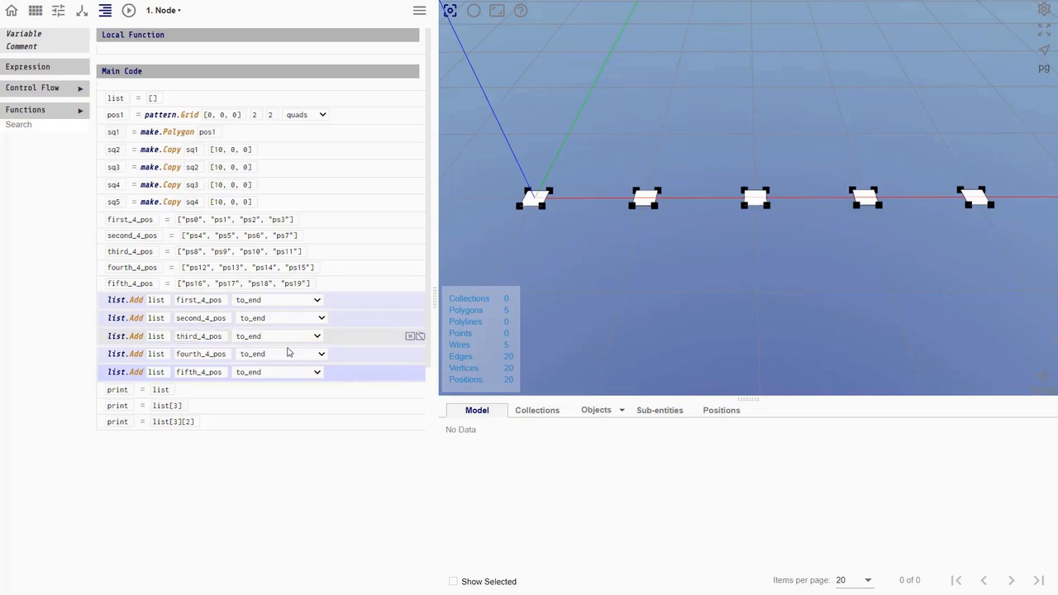
{"action": "mouse_move", "coordinate": [383, 377]}
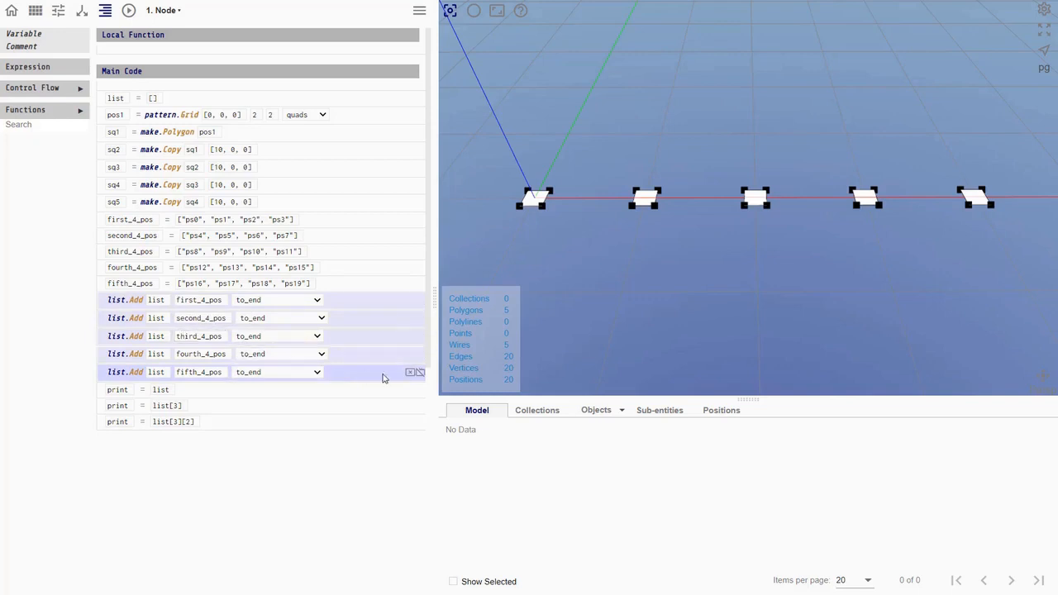
{"action": "mouse_move", "coordinate": [343, 378]}
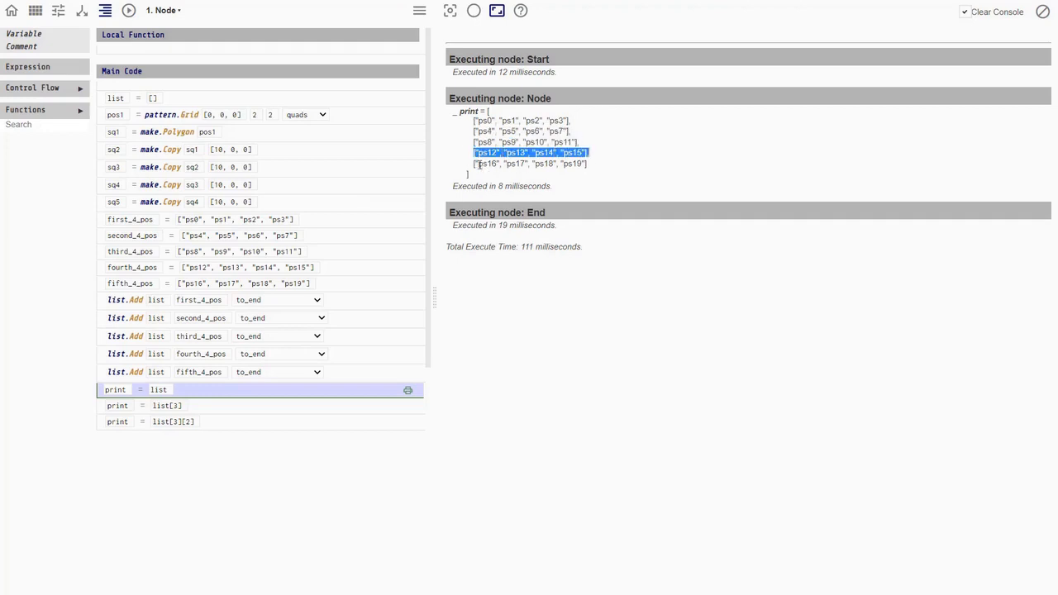
{"action": "left_click", "coordinate": [528, 164]}
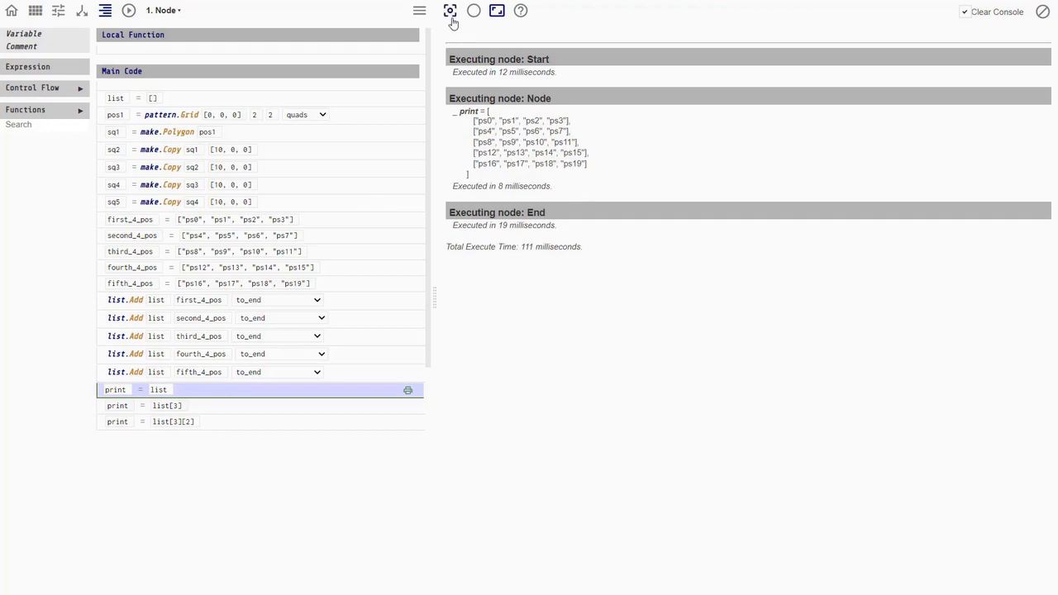
Change the second print argument to list[0] and rerun, printing ["ps0", "ps1", "ps2", "ps3"]
{"action": "left_click", "coordinate": [450, 10]}
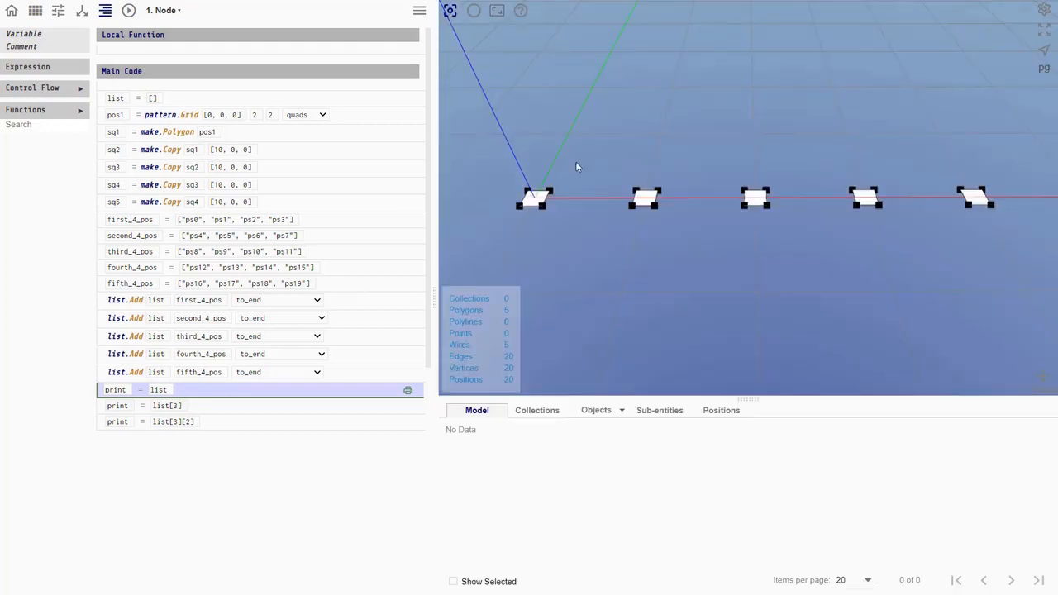
{"action": "mouse_move", "coordinate": [884, 218]}
{"action": "type", "text": "0"}
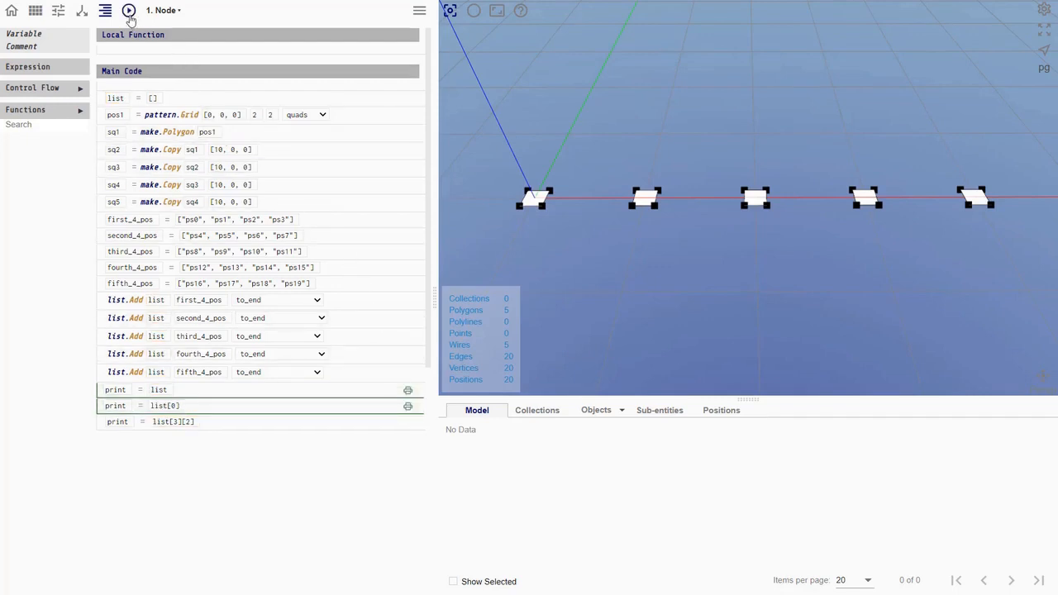
{"action": "left_click", "coordinate": [129, 10]}
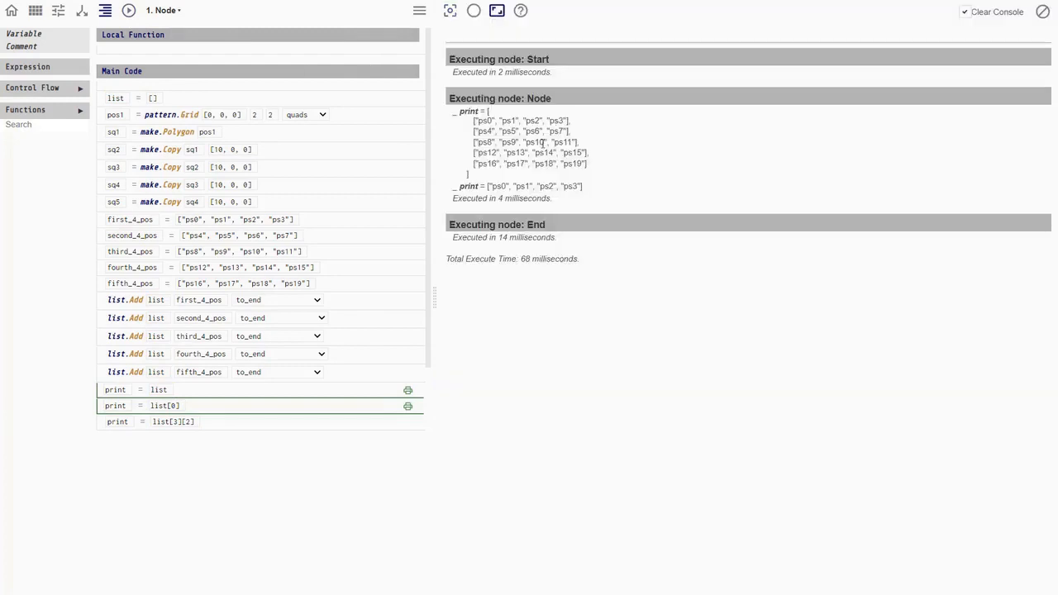
{"action": "double_click", "coordinate": [532, 185]}
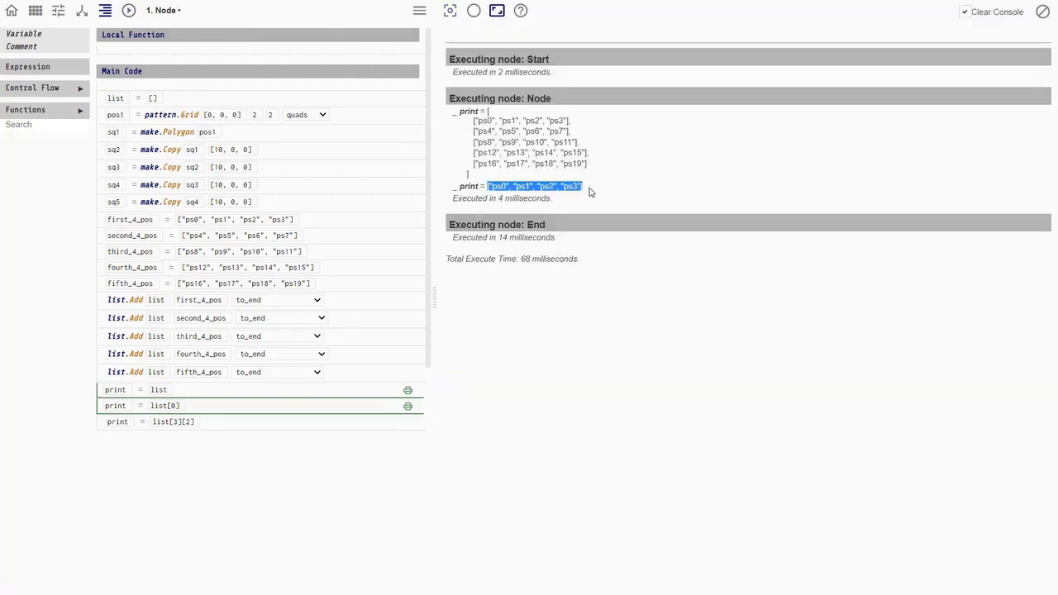
{"action": "mouse_move", "coordinate": [370, 266]}
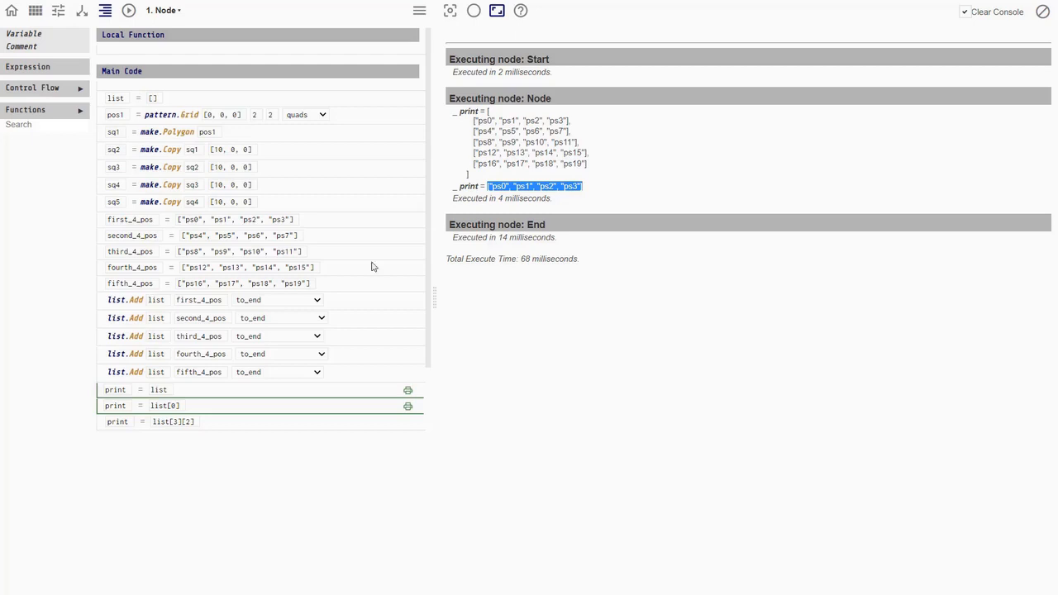
{"action": "left_click", "coordinate": [173, 421]}
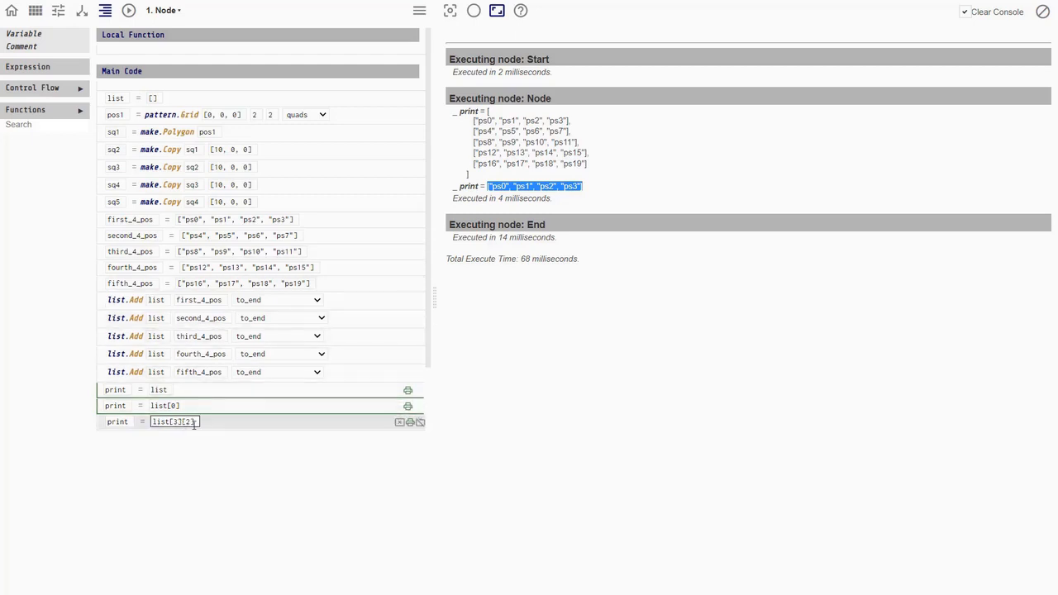